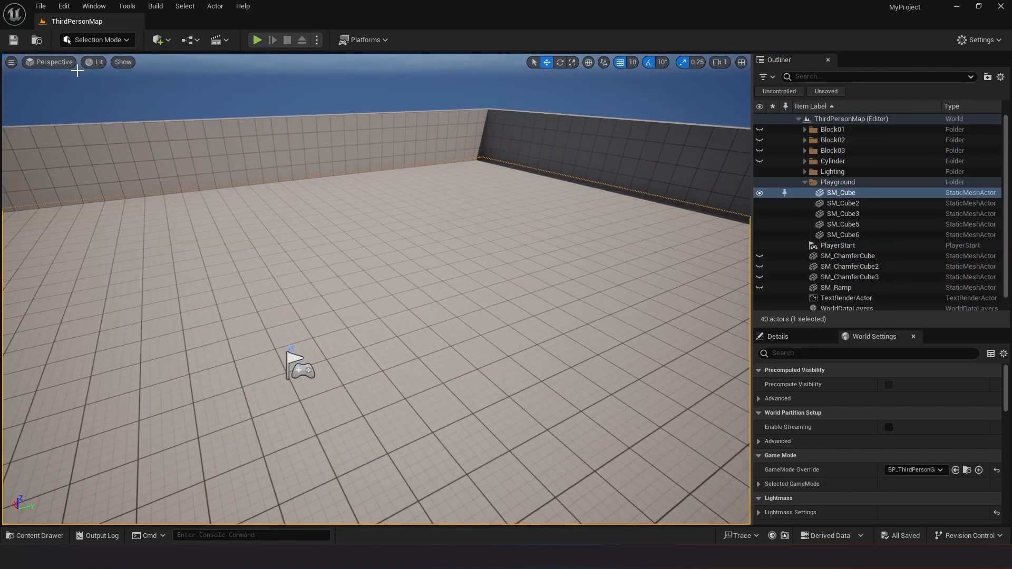
Step: Add a Cube from Shapes and scale it into a wide, flat arena floor slab
{"action": "left_click", "coordinate": [157, 40]}
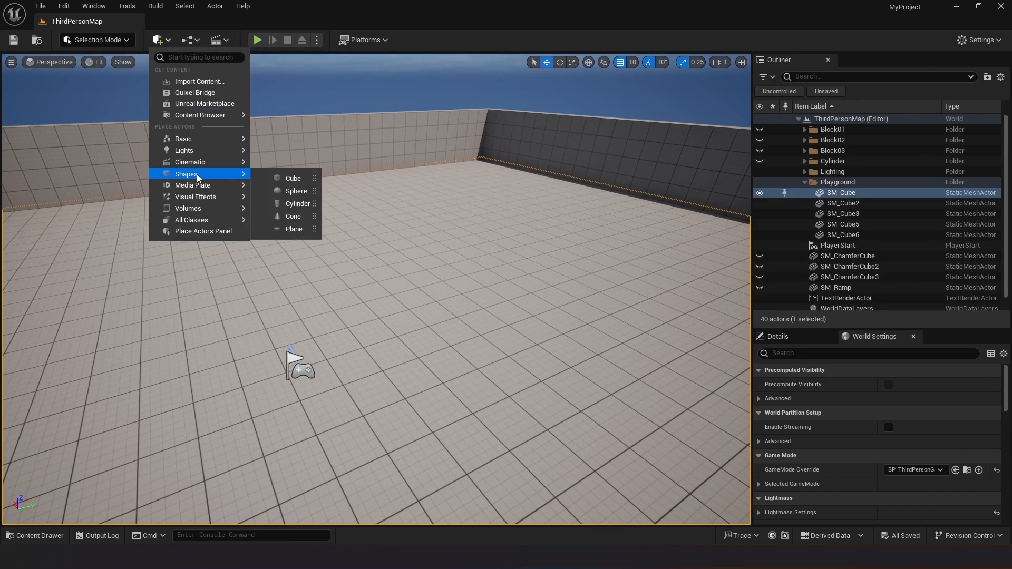
{"action": "left_click", "coordinate": [293, 179]}
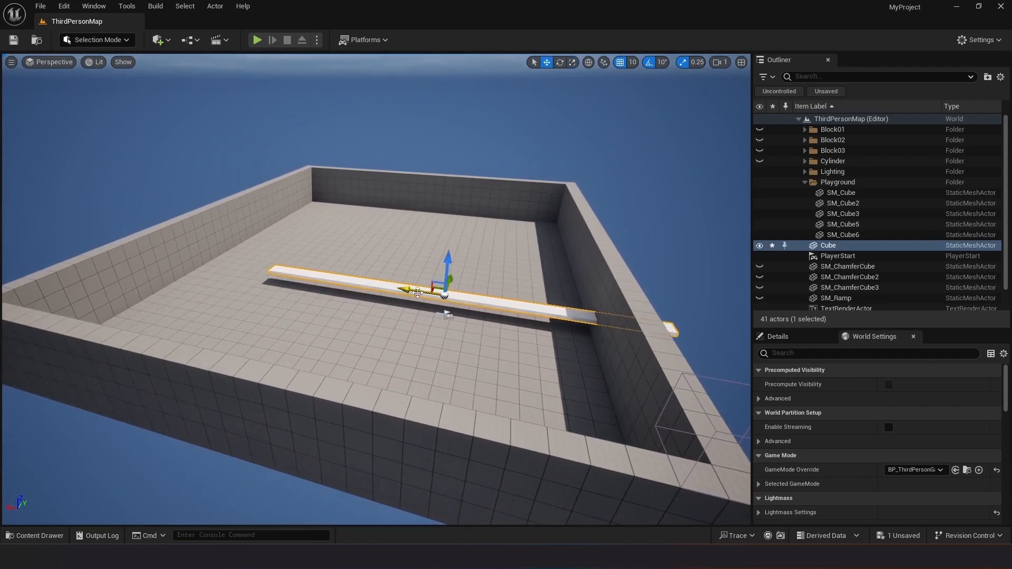
{"action": "left_click", "coordinate": [558, 62]}
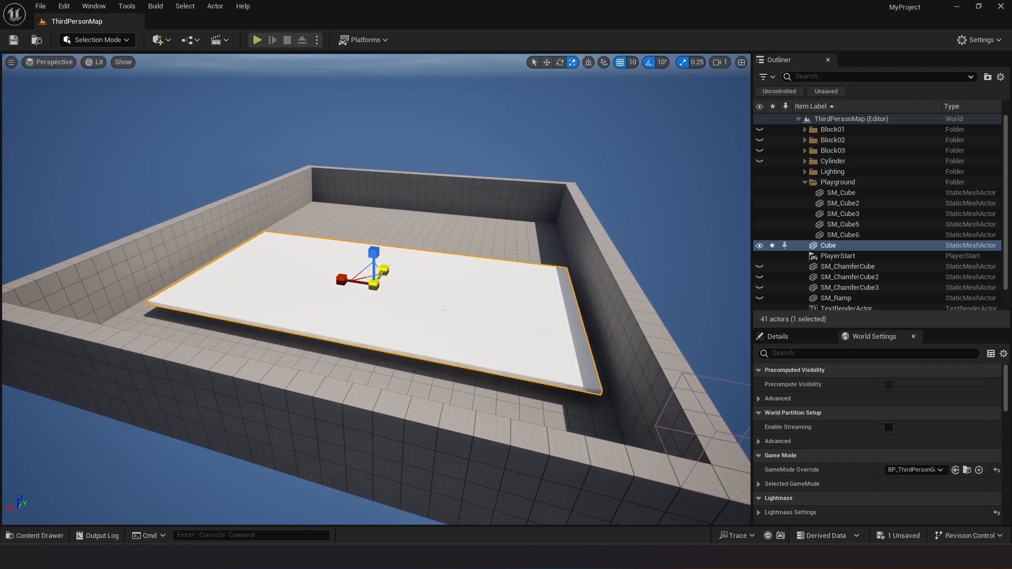
{"action": "left_click", "coordinate": [157, 39]}
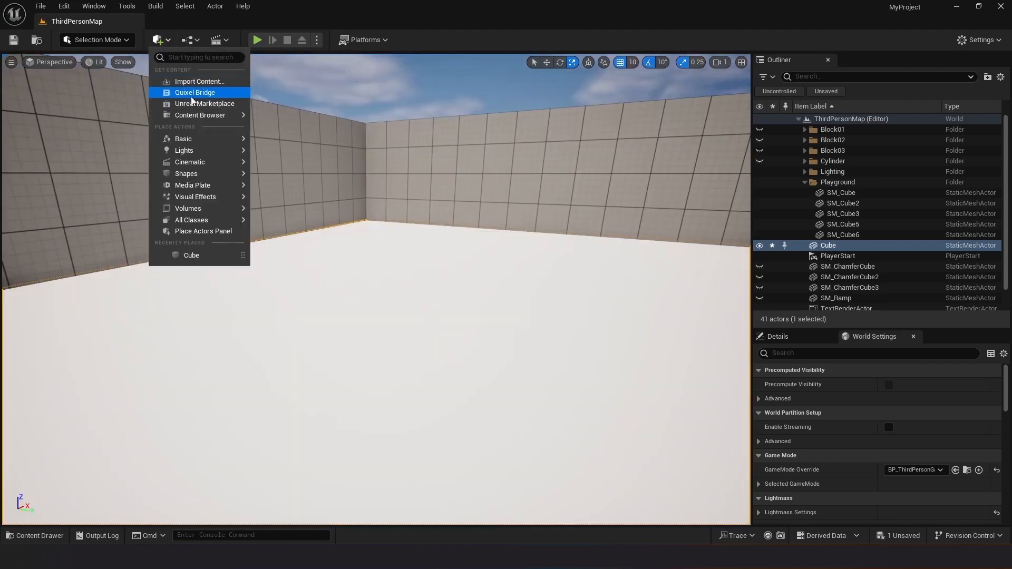
Step: Download the Cast Concrete Facade surface from Bridge's Surfaces category, then close Bridge
{"action": "left_click", "coordinate": [195, 92]}
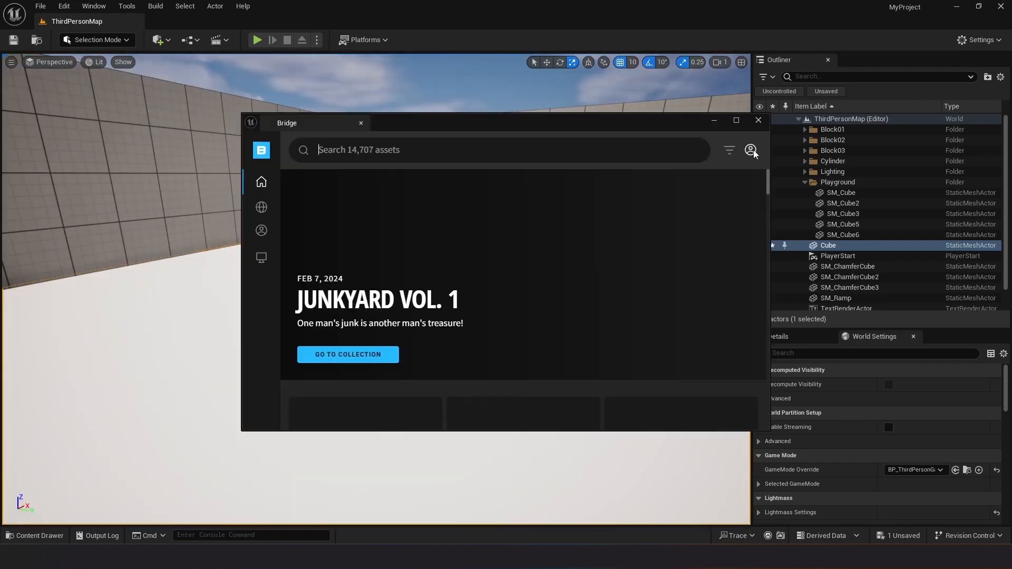
{"action": "left_click", "coordinate": [751, 150]}
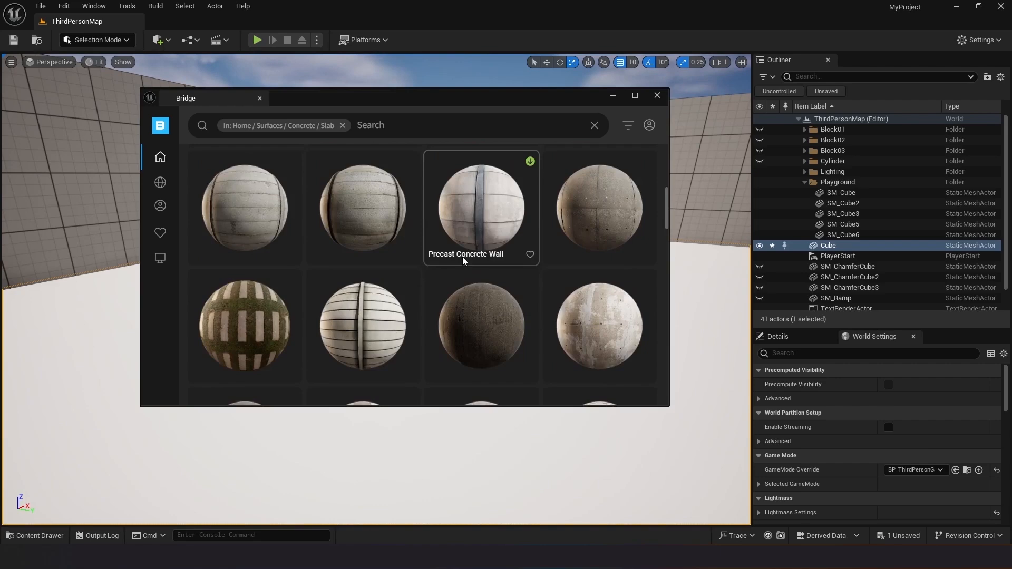
{"action": "scroll", "scroll_direction": "down", "scroll_amount": 3}
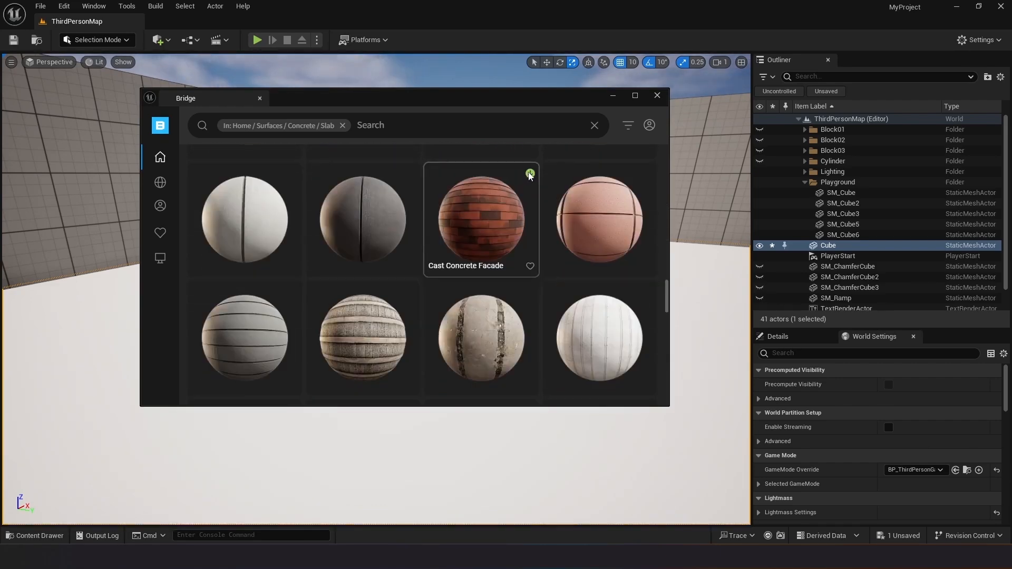
{"action": "left_click", "coordinate": [481, 219]}
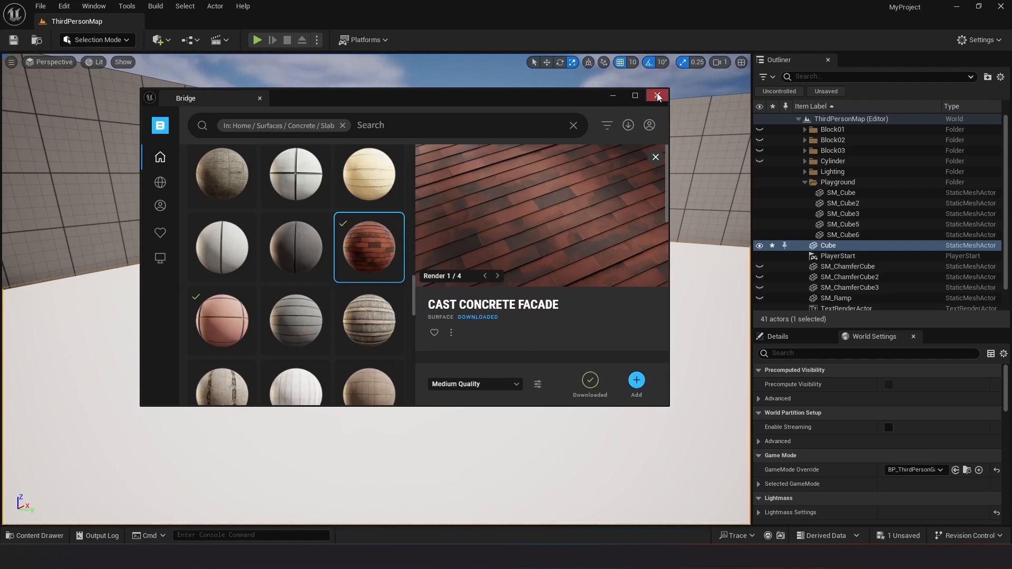
{"action": "left_click", "coordinate": [657, 96]}
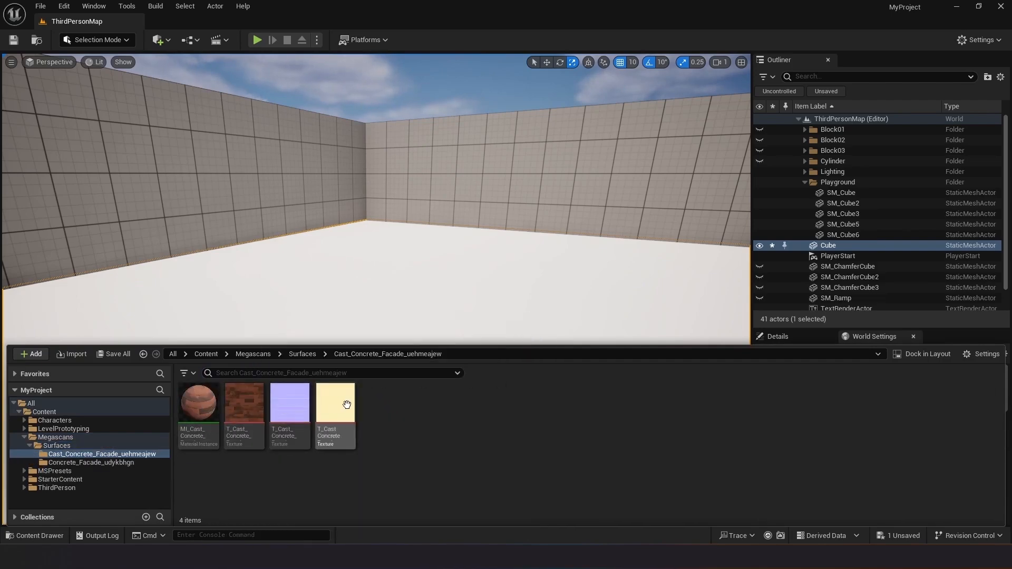
Step: Put MI_Concrete_Facade on the floor cube and show its folder in the Content Drawer
{"action": "left_click", "coordinate": [92, 463]}
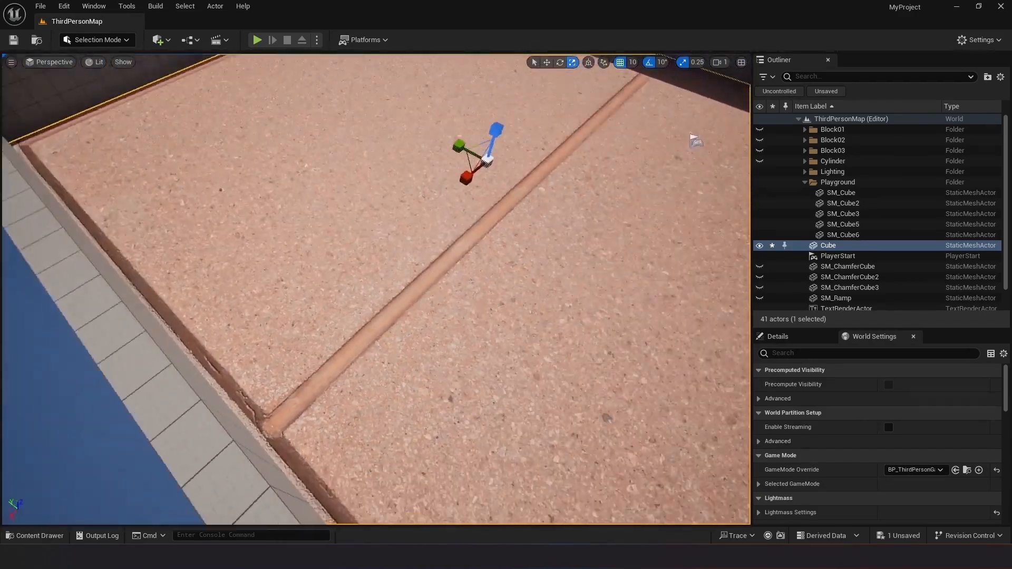
{"action": "left_click", "coordinate": [34, 535]}
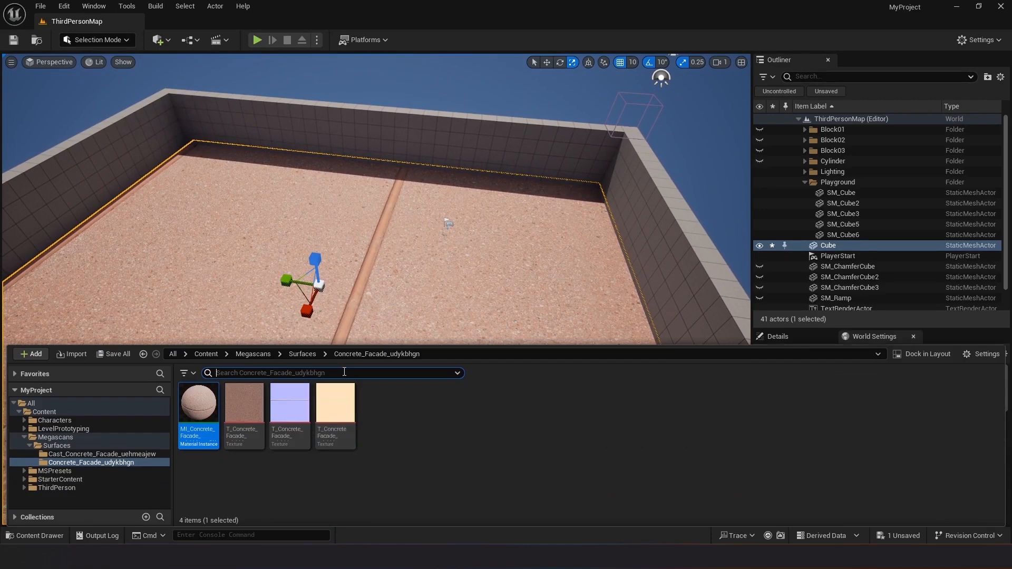
Step: Enable Tiling/Offset and rotation overrides in MI_Concrete_Facade, setting tiling to 2.376519 and 1.0
{"action": "double_click", "coordinate": [198, 402]}
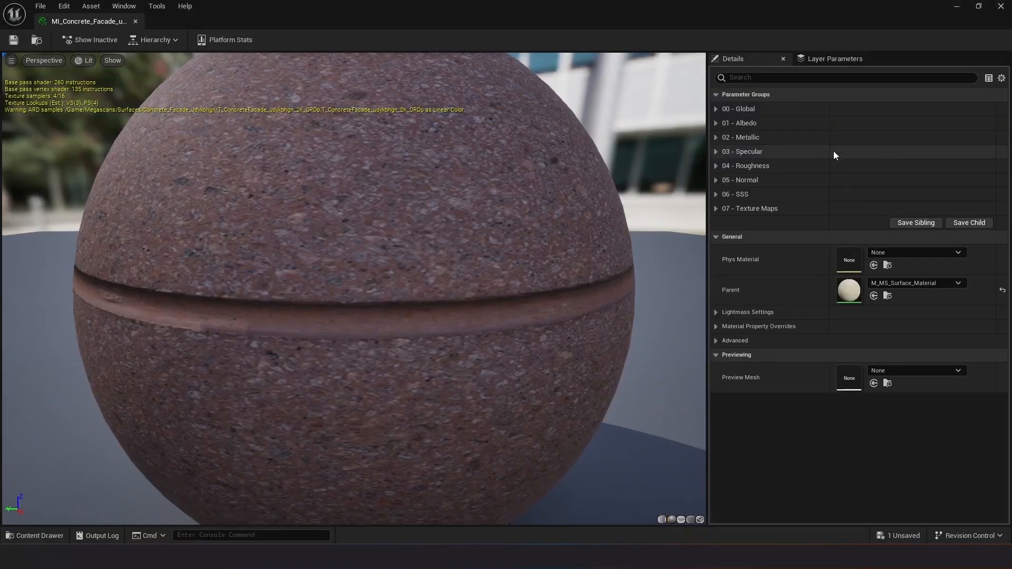
{"action": "left_click", "coordinate": [716, 108]}
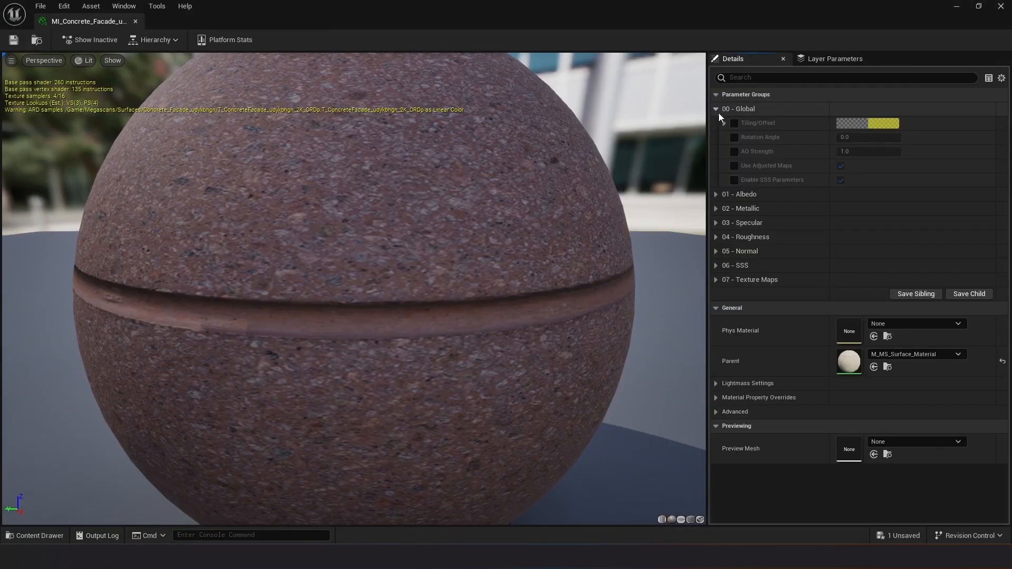
{"action": "left_click", "coordinate": [734, 123]}
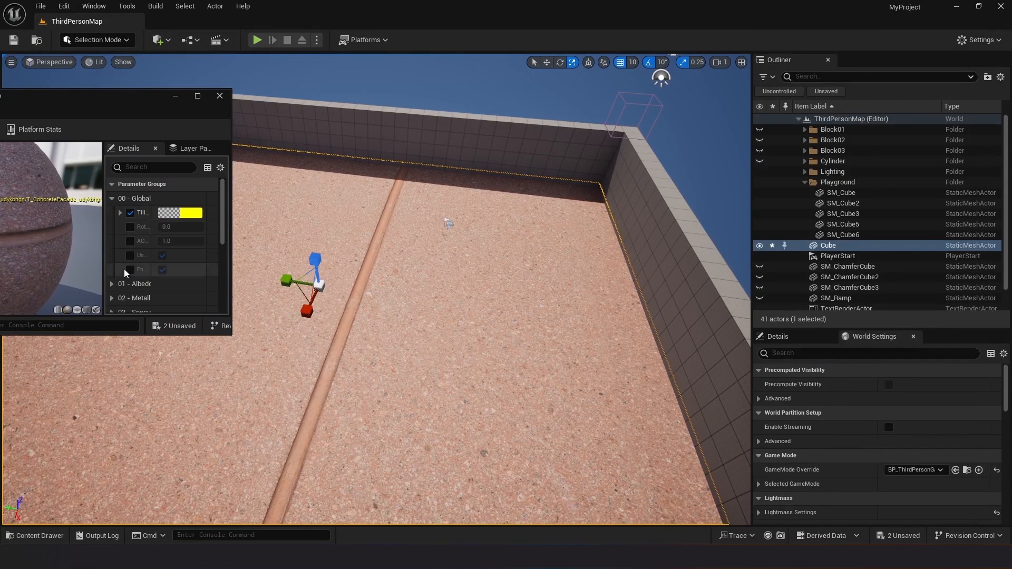
{"action": "left_click", "coordinate": [129, 227]}
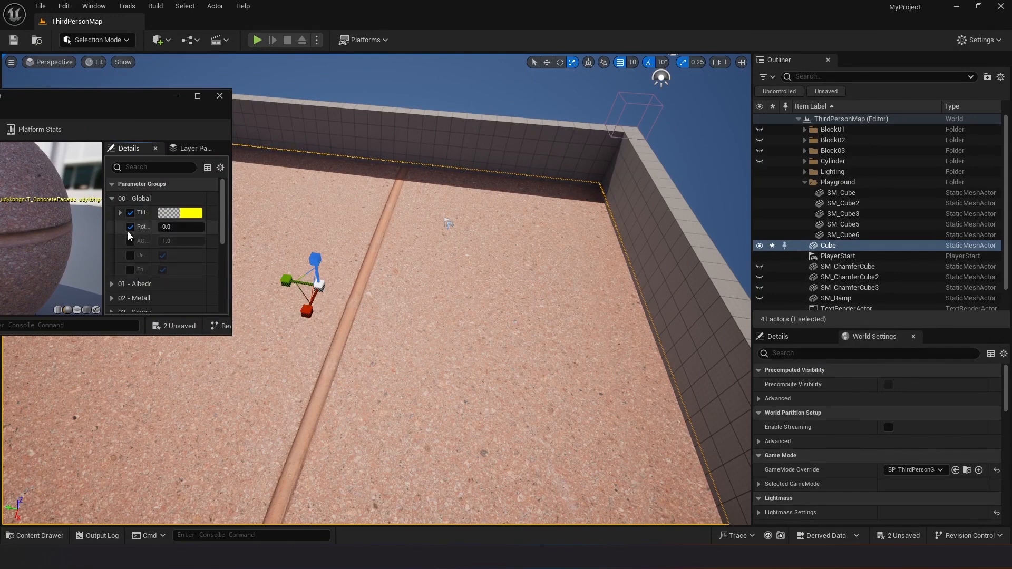
{"action": "left_click", "coordinate": [119, 213]}
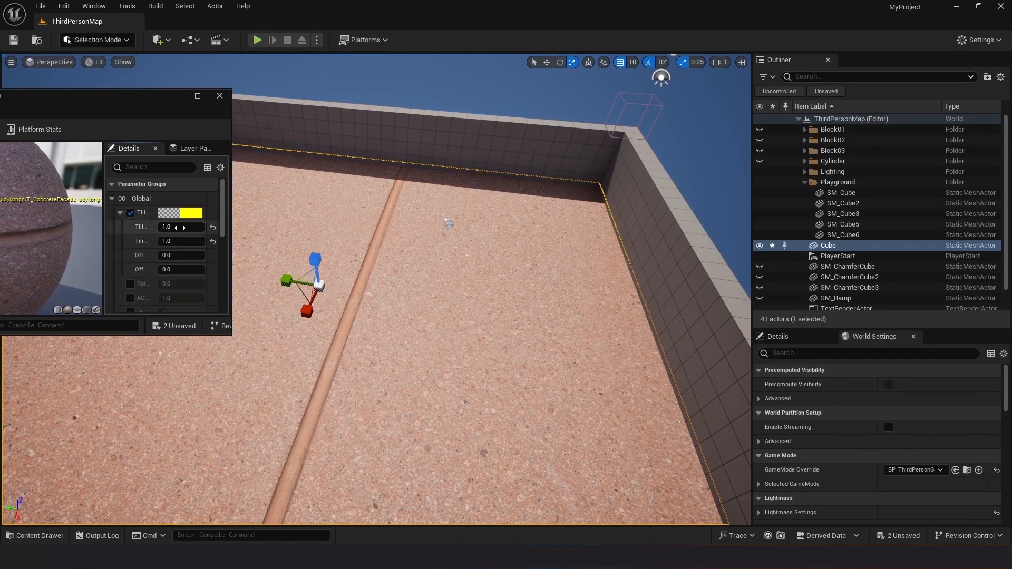
{"action": "type", "text": "2.376519"}
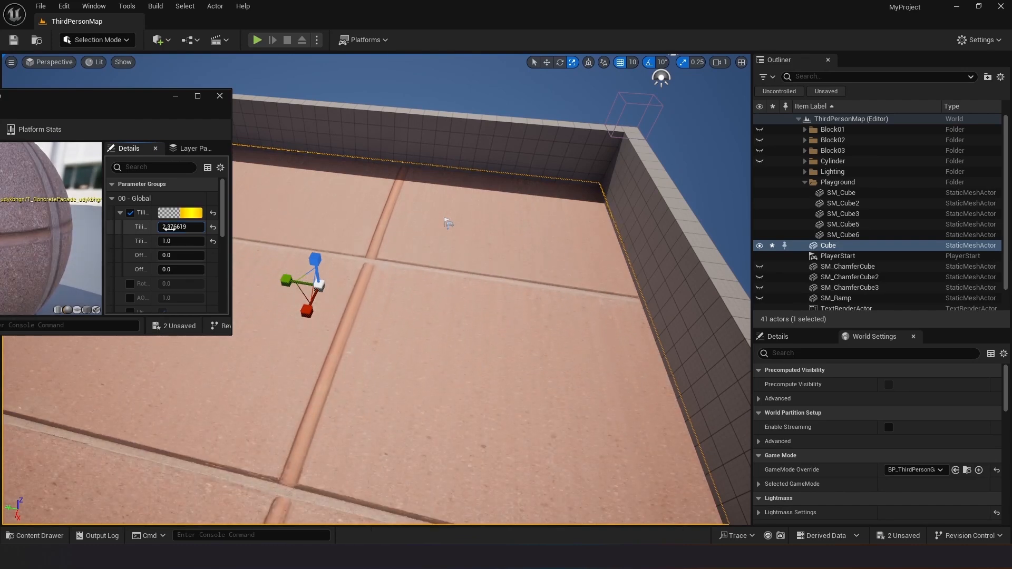
{"action": "type", "text": "1.0"}
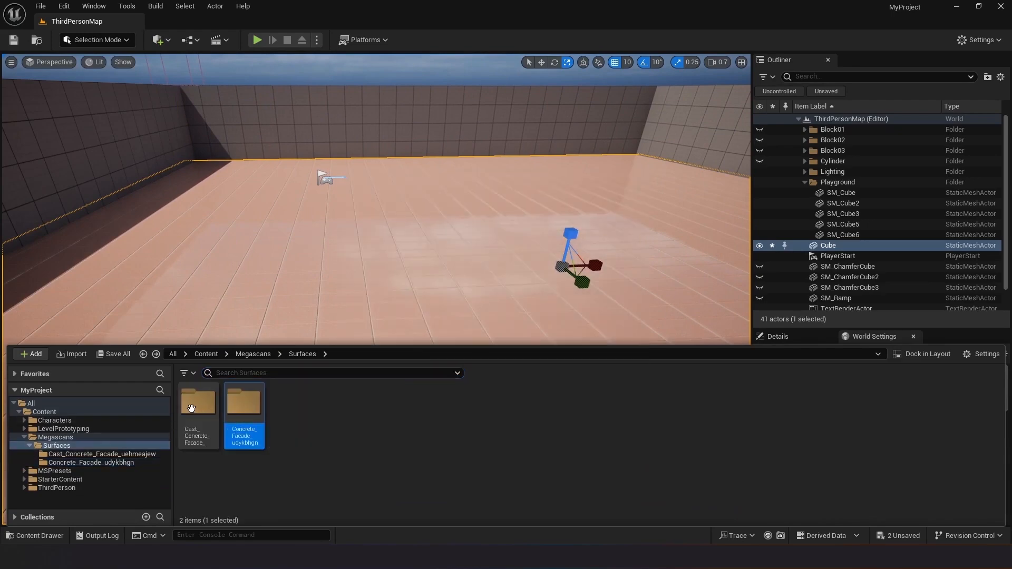
Step: Assign MI_Cast_Concrete_Facade to the cube and open that instance's global parameters
{"action": "double_click", "coordinate": [198, 401]}
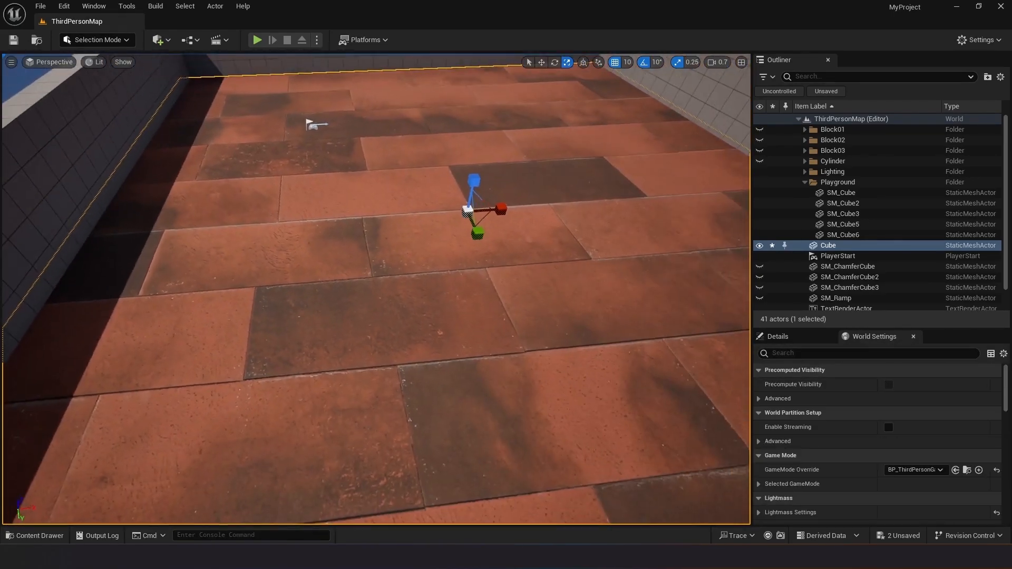
{"action": "left_click", "coordinate": [777, 336]}
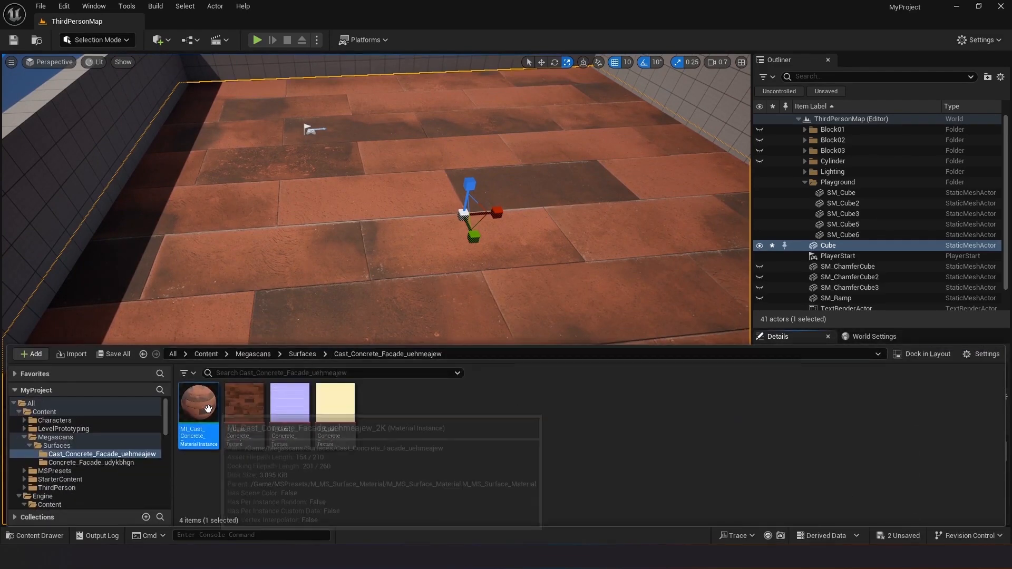
{"action": "double_click", "coordinate": [198, 403]}
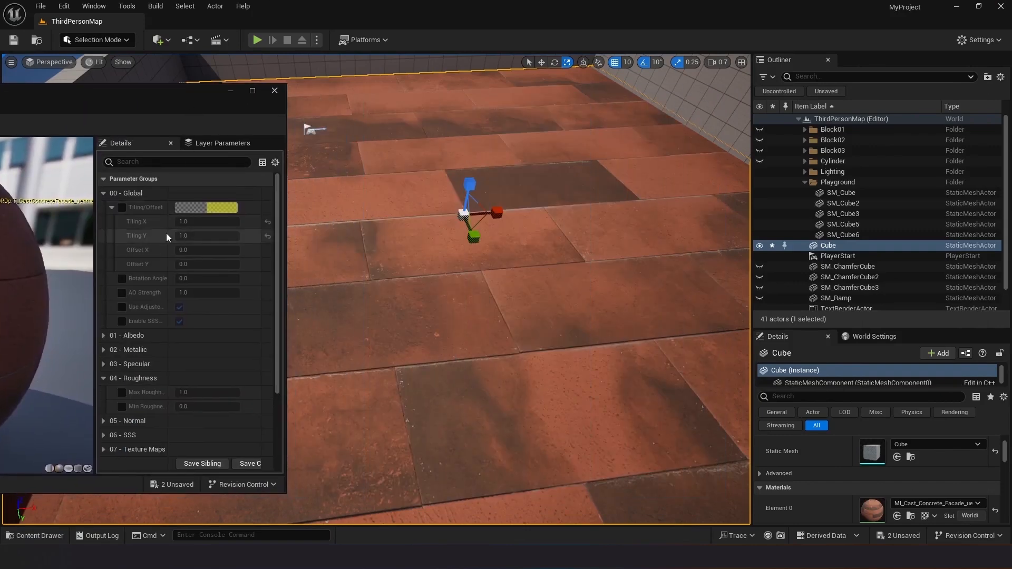
{"action": "left_click", "coordinate": [206, 221]}
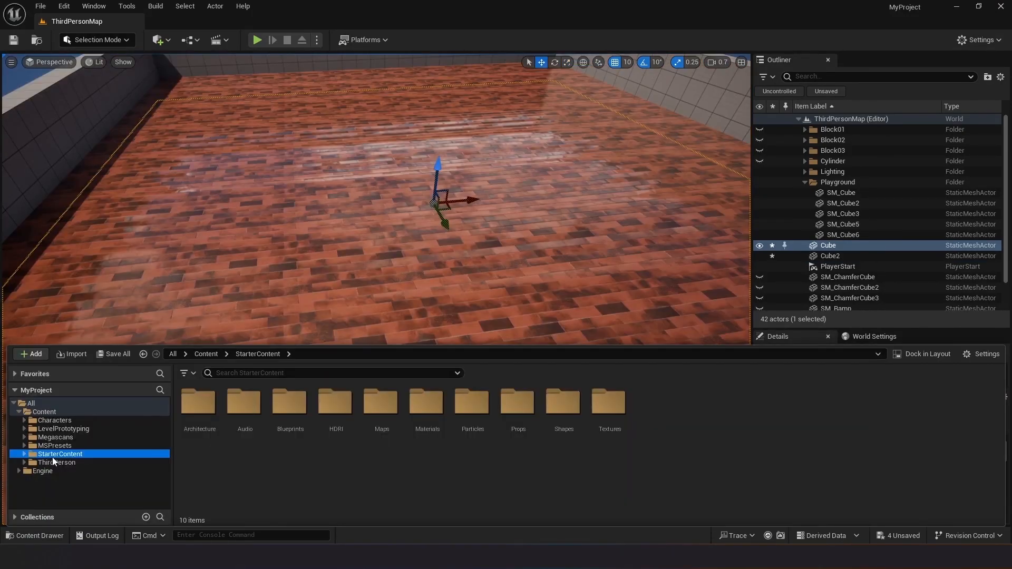
Step: Browse StarterContent's materials and pick M_Metal_Burnished_Steel
{"action": "left_click", "coordinate": [186, 373]}
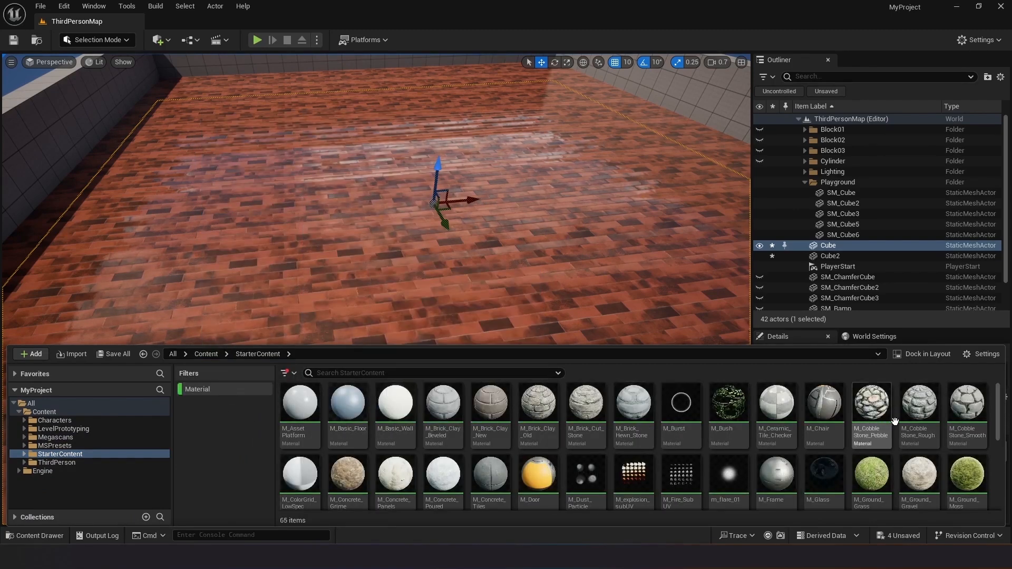
{"action": "scroll", "scroll_direction": "down", "scroll_amount": 3}
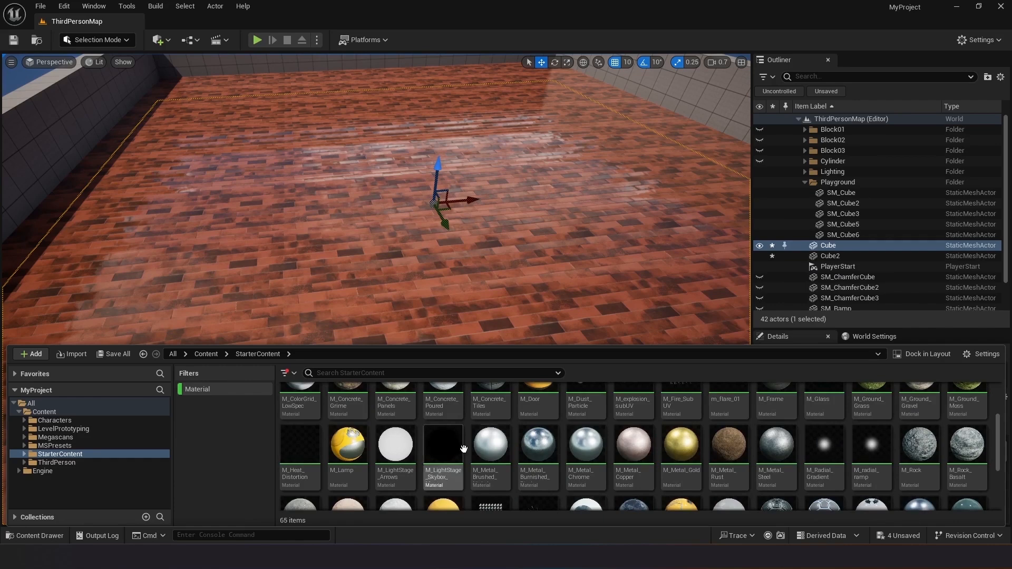
{"action": "scroll", "scroll_direction": "down", "scroll_amount": 3}
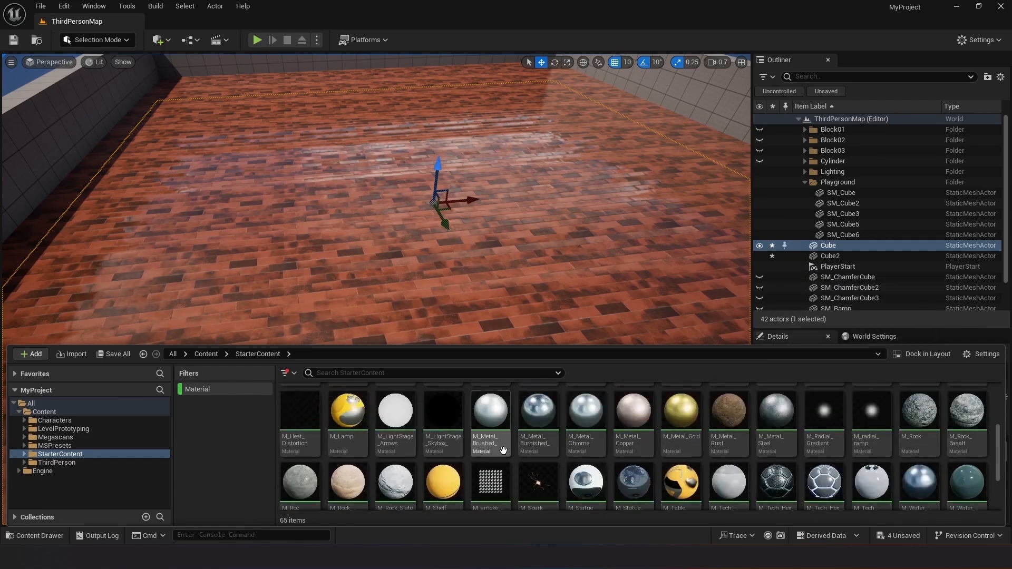
{"action": "left_click", "coordinate": [538, 411]}
{"action": "type", "text": "til"}
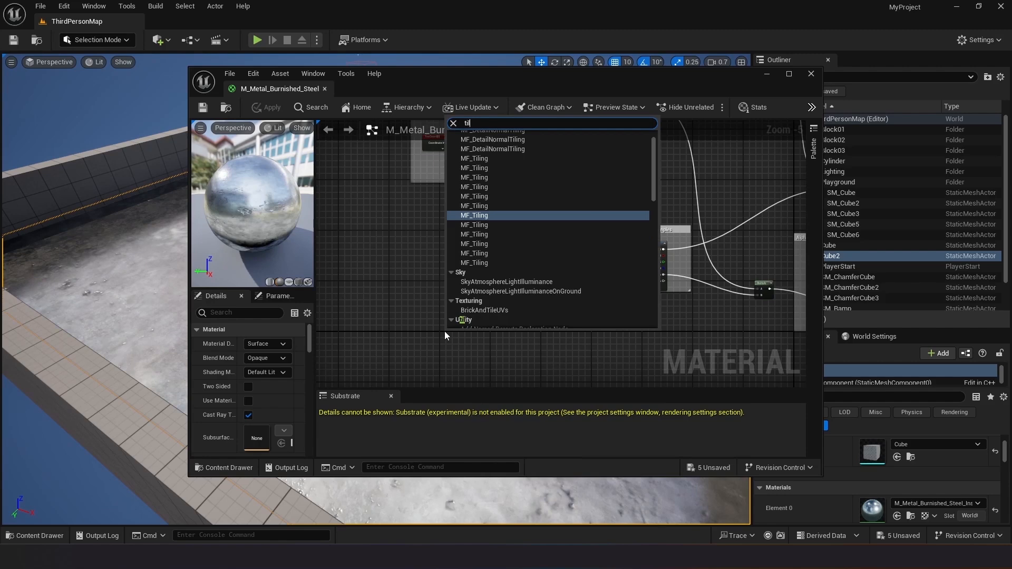
Step: Wire an MF_Tiling node into the steel texture UVs, set Tiling X to 20, and create a material
{"action": "left_click", "coordinate": [474, 215]}
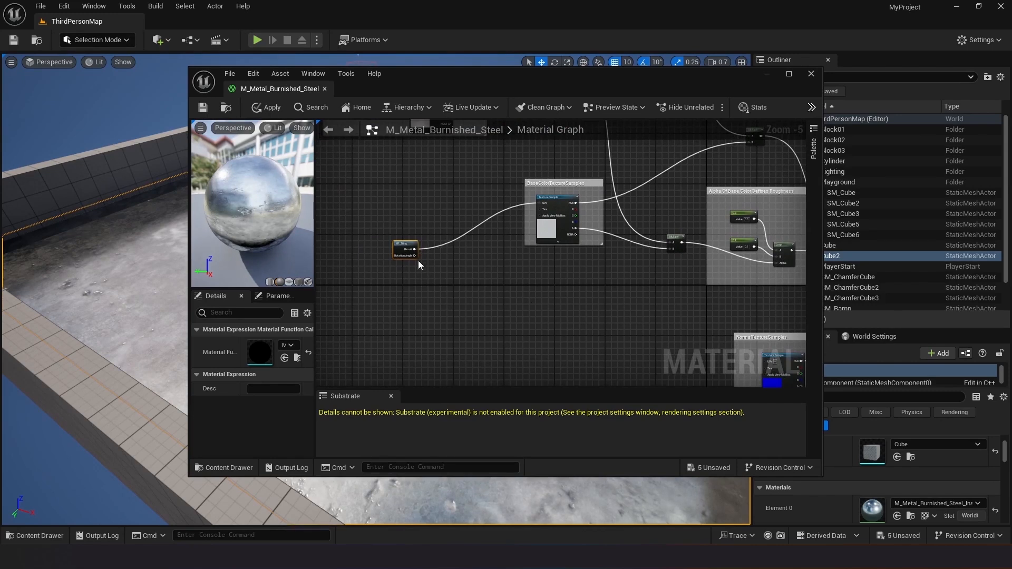
{"action": "left_click_drag", "start_coordinate": [416, 250], "coordinate": [765, 360]}
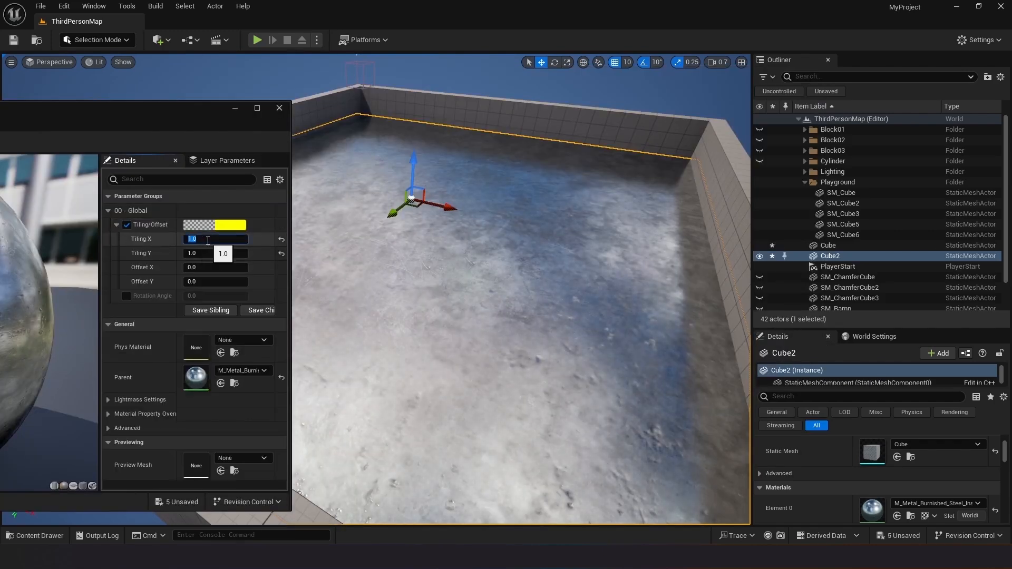
{"action": "type", "text": "20.0"}
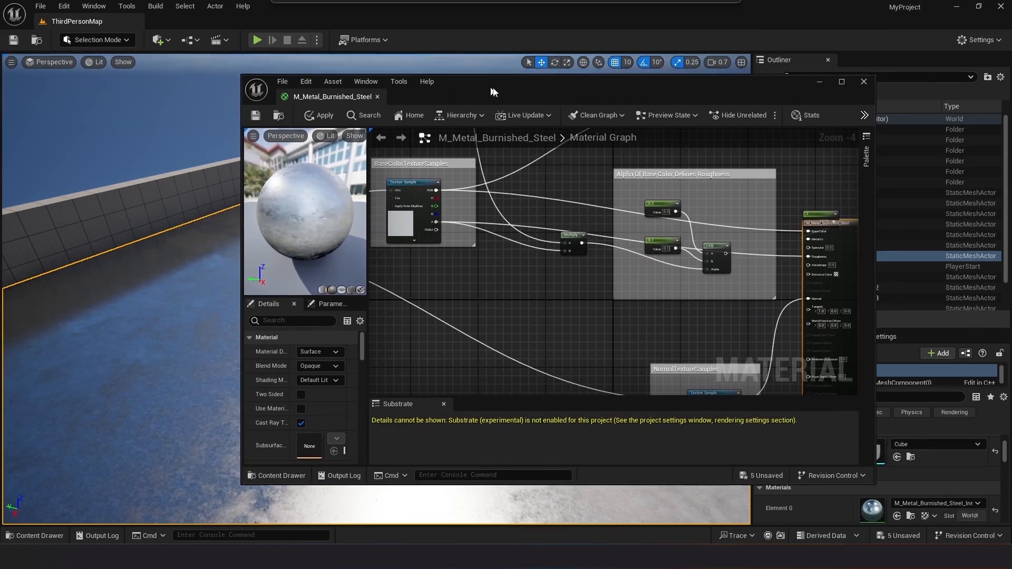
{"action": "left_click", "coordinate": [326, 114]}
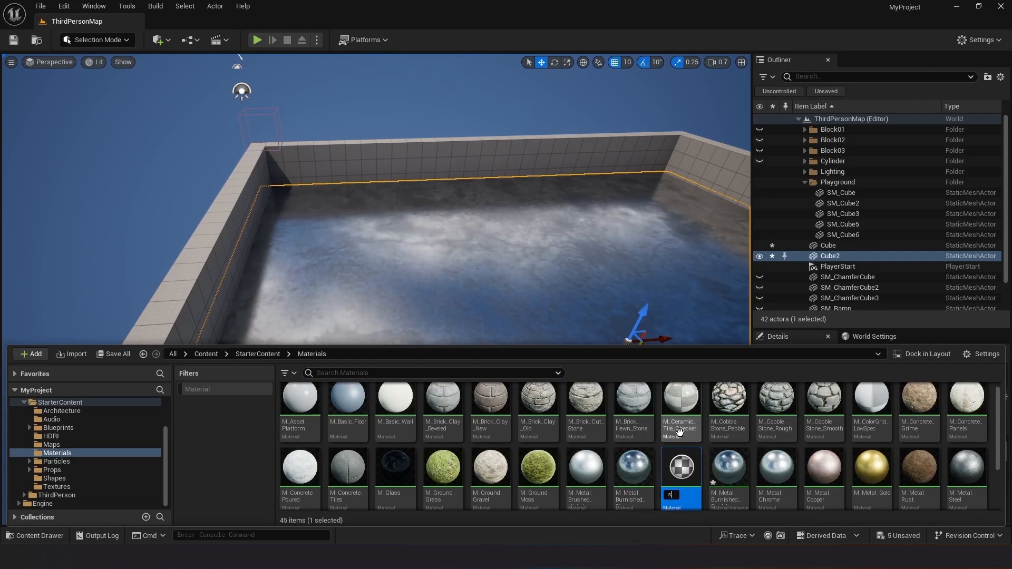
Step: Search for 'surface' and select the Megascans surface_material
{"action": "type", "text": "surface_material"}
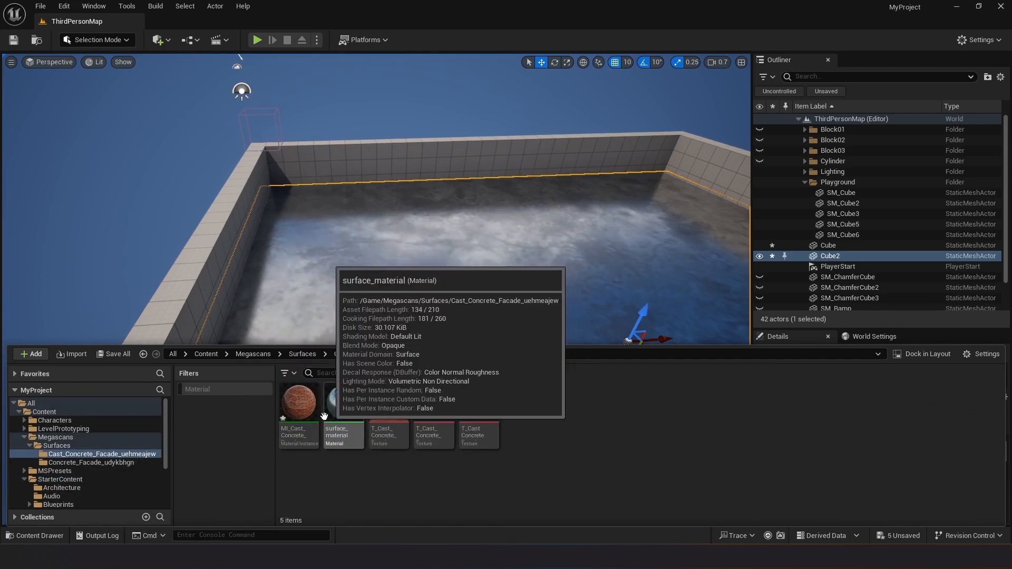
{"action": "left_click", "coordinate": [342, 401]}
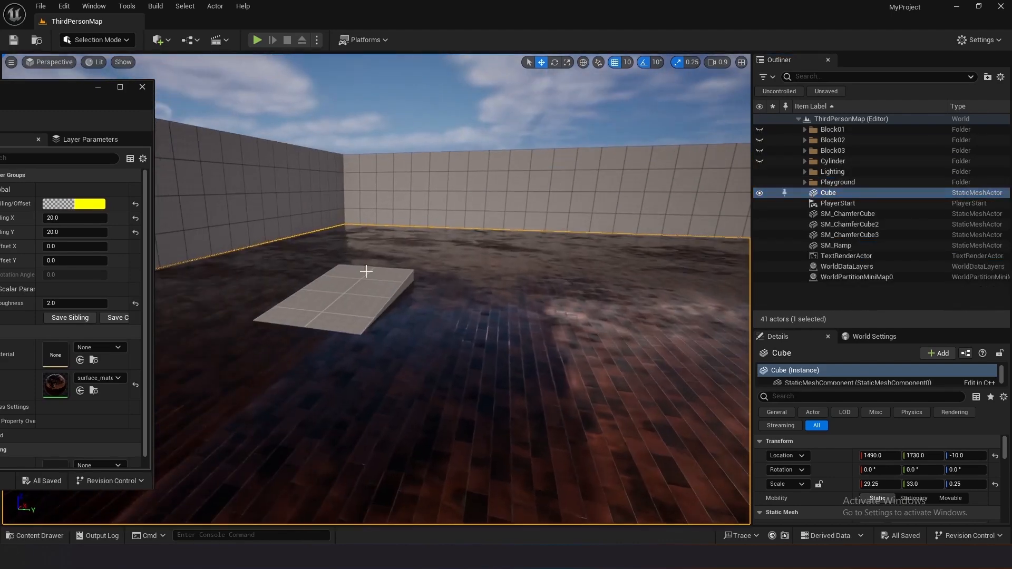
Step: Select the ramp and drag its material's Tiling X and Y down to about 9 by 8
{"action": "left_click", "coordinate": [835, 245]}
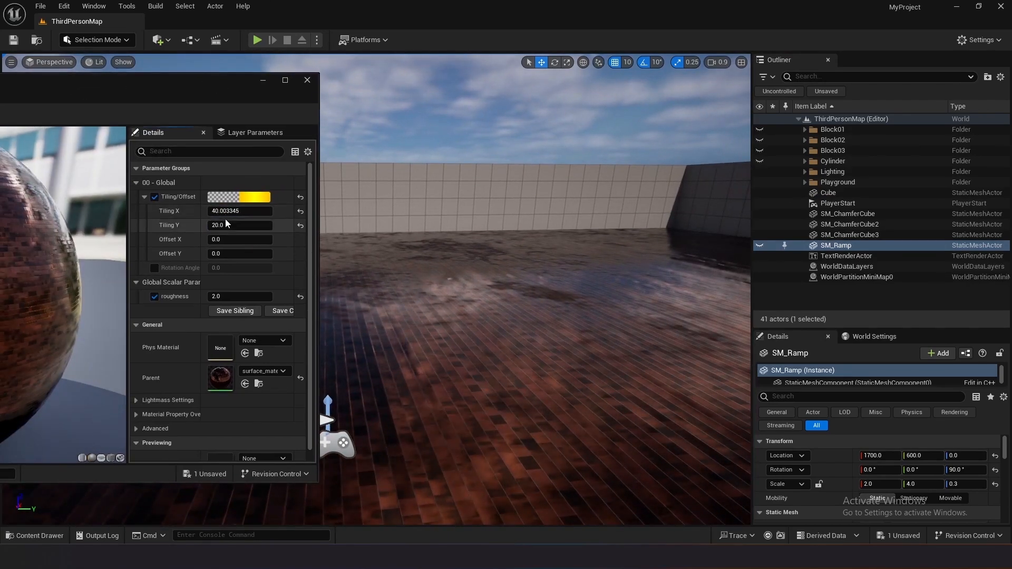
{"action": "left_click_drag", "start_coordinate": [239, 224], "coordinate": [226, 224]}
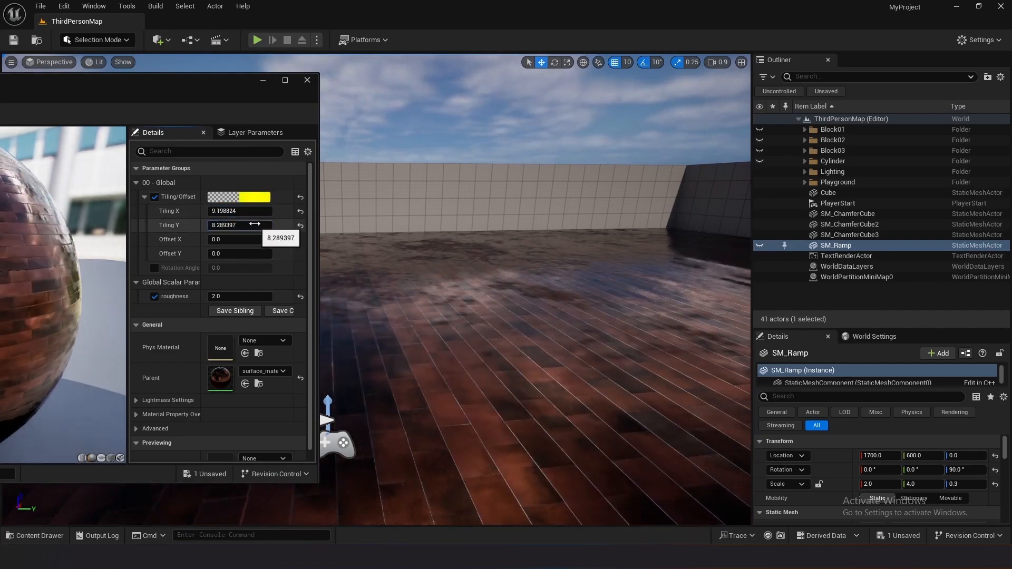
{"action": "left_click", "coordinate": [307, 80]}
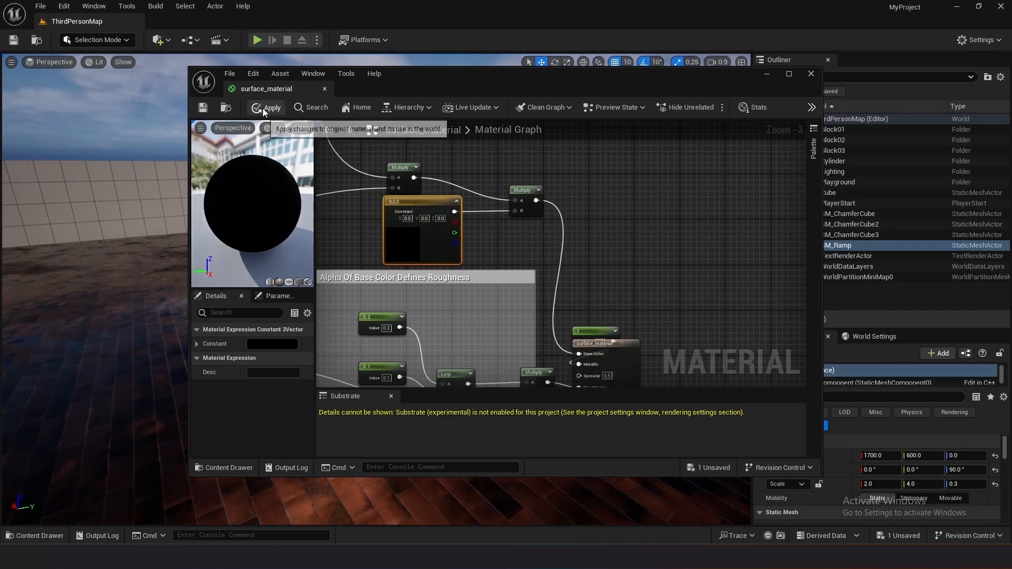
Step: Feed the color vector parameter into the Multiply and apply the material change
{"action": "left_click", "coordinate": [270, 107]}
{"action": "type", "text": "color"}
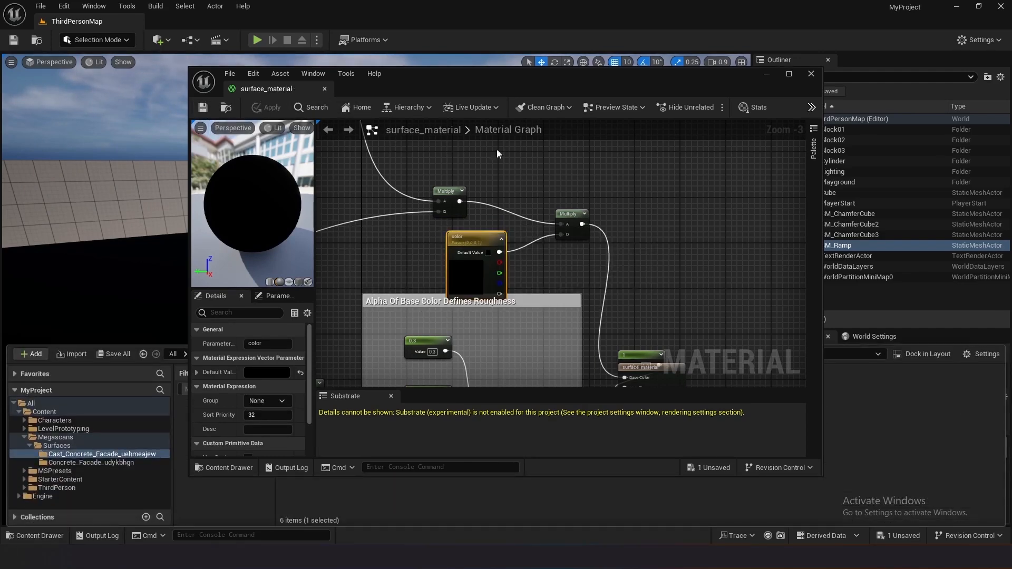
{"action": "left_click", "coordinate": [811, 74]}
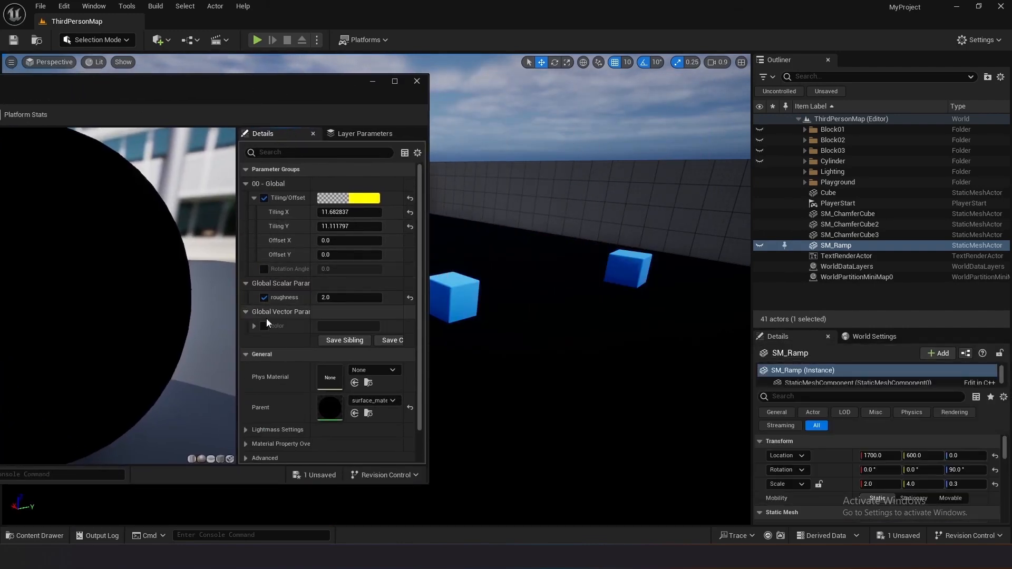
Step: Enable the floor's color parameter override and settle on a very pale green tint
{"action": "left_click", "coordinate": [347, 326]}
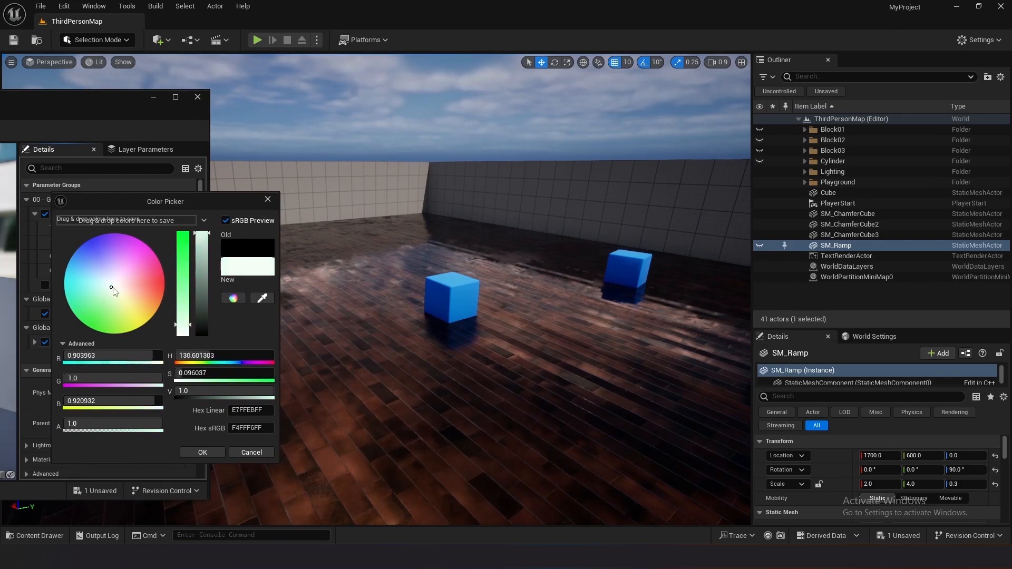
{"action": "left_click", "coordinate": [137, 288]}
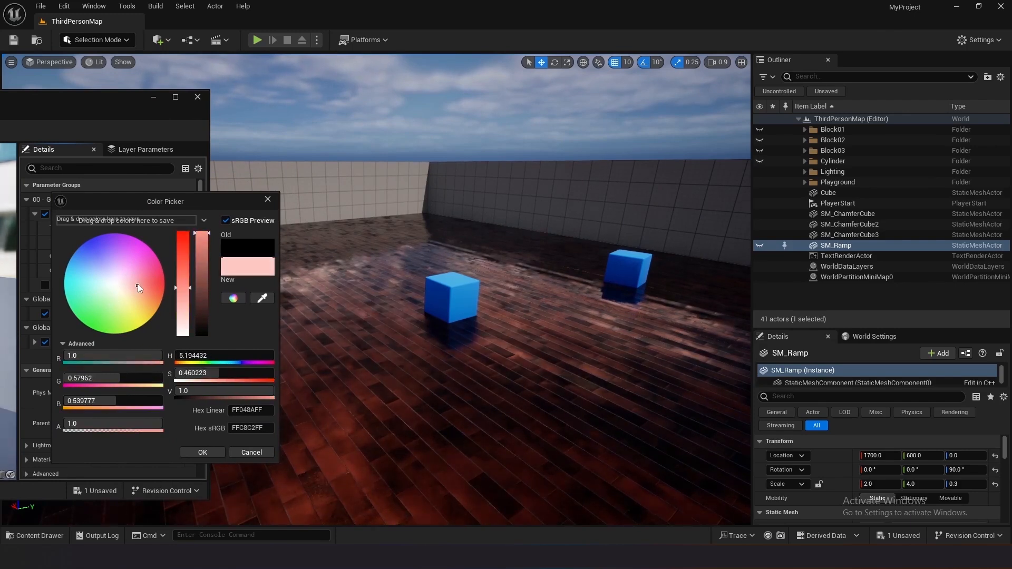
{"action": "left_click", "coordinate": [110, 285]}
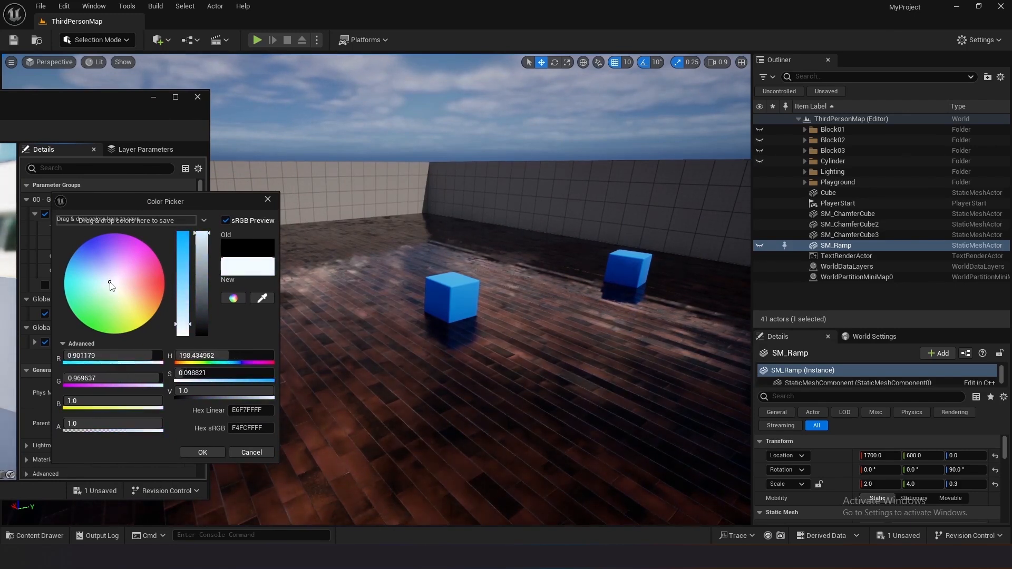
{"action": "left_click", "coordinate": [111, 298]}
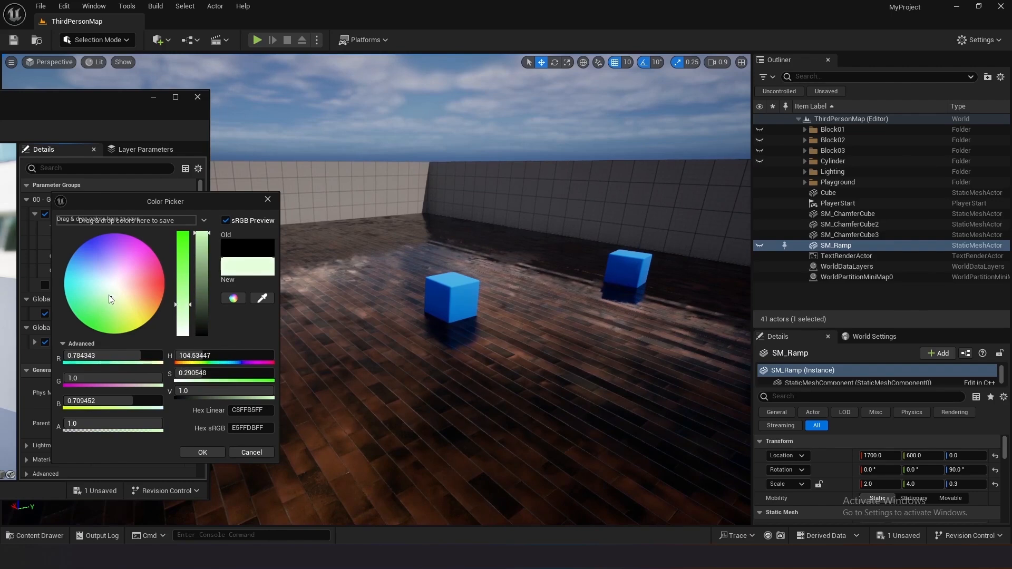
{"action": "left_click", "coordinate": [113, 290]}
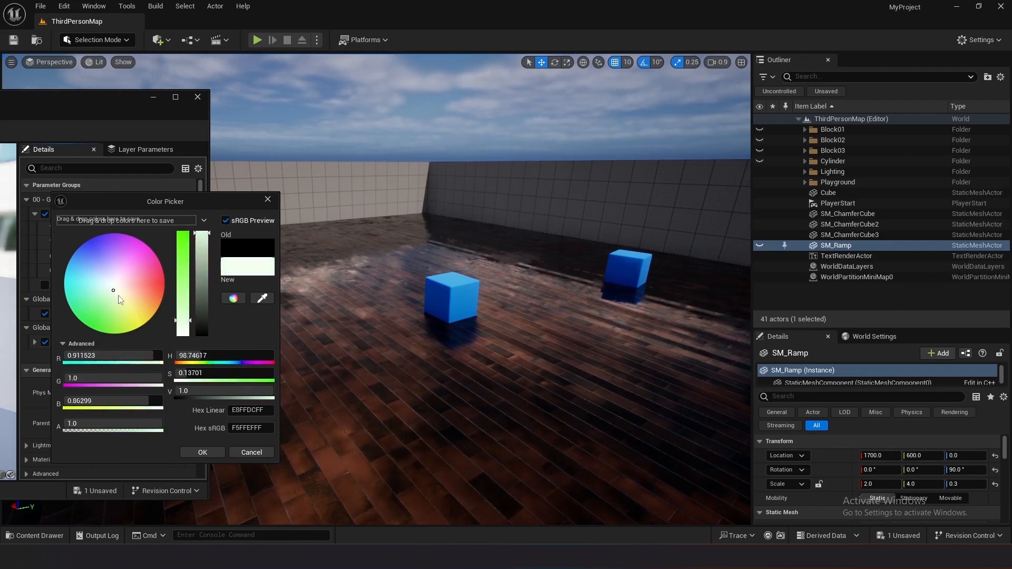